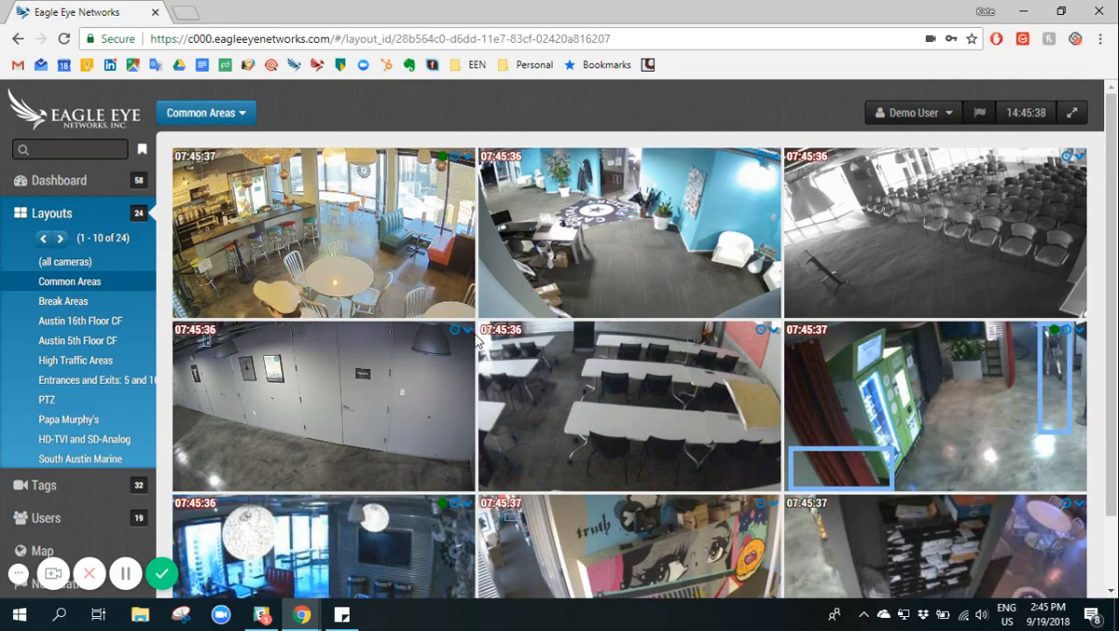
Step: Open Camera Settings from the 16th Floor Freight Elevator tile's gear menu
left_click(454, 330)
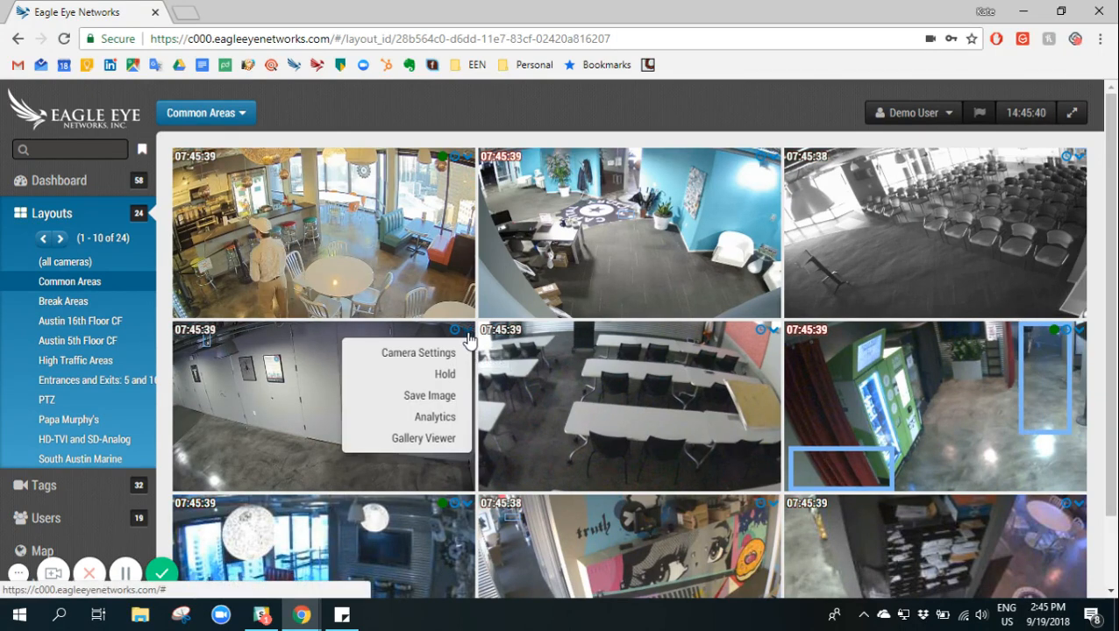
mouse_move(418, 352)
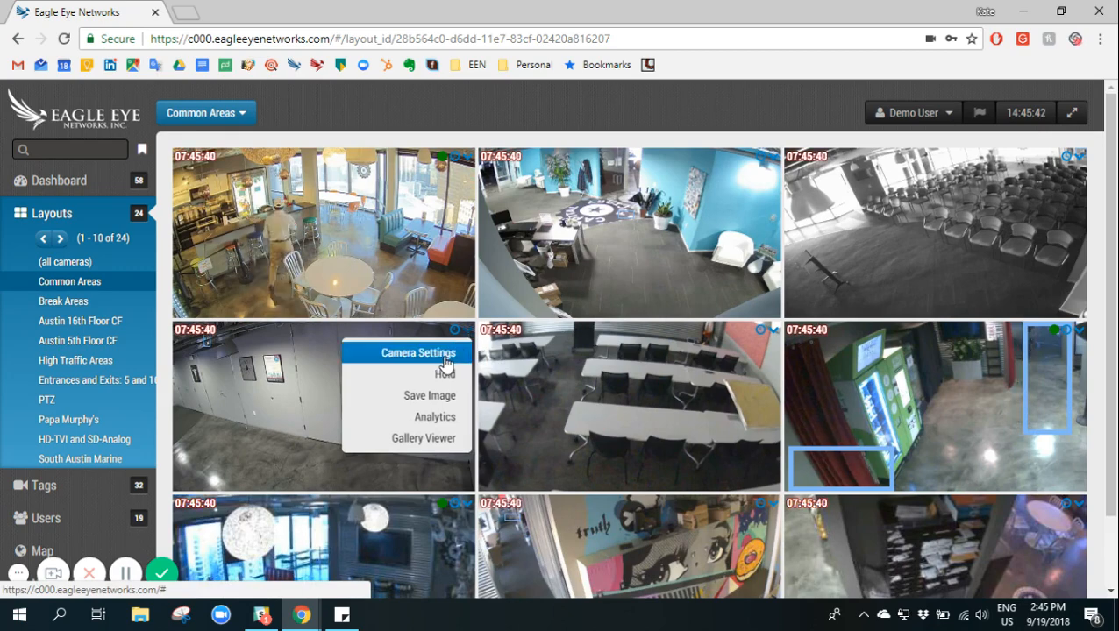
left_click(419, 352)
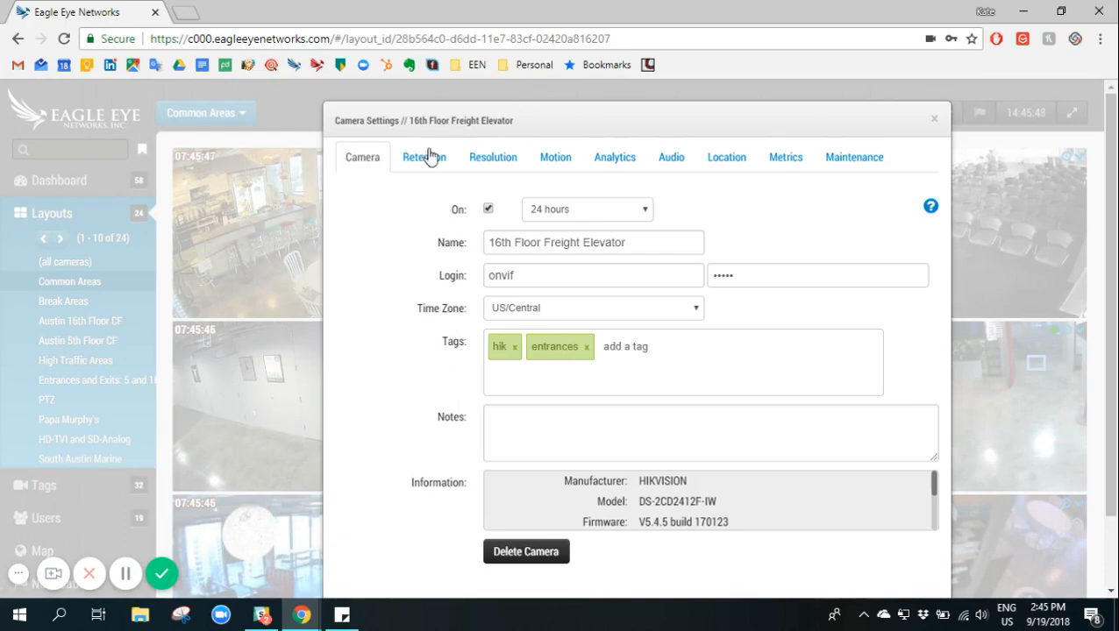
Step: Look over the Resolution tab, then show the Retention tab with 30-day cloud retention
left_click(492, 157)
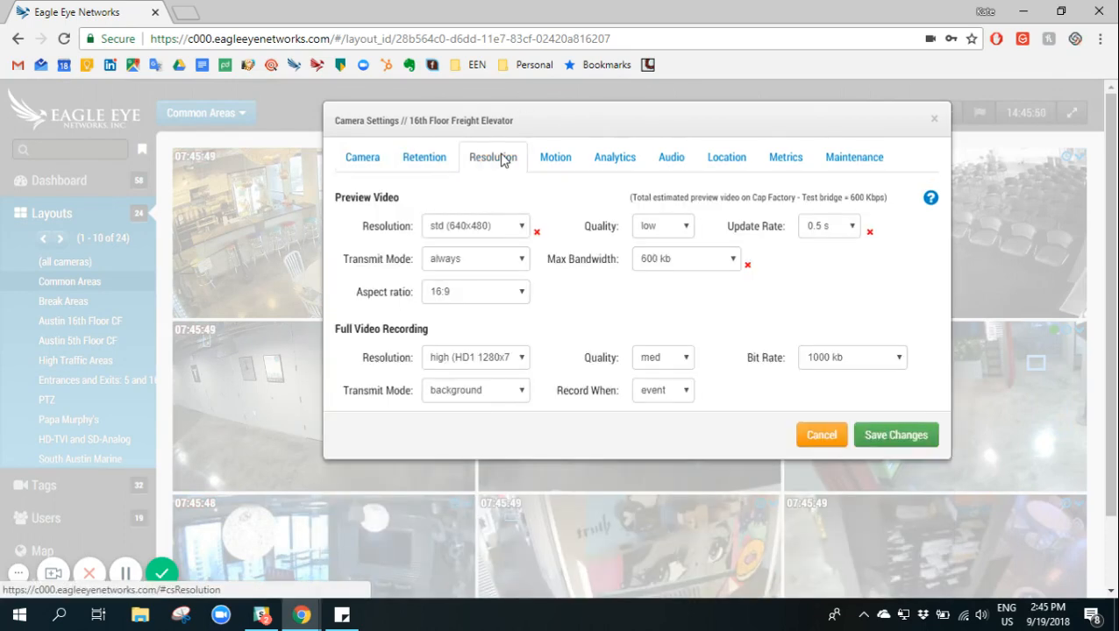
left_click(424, 157)
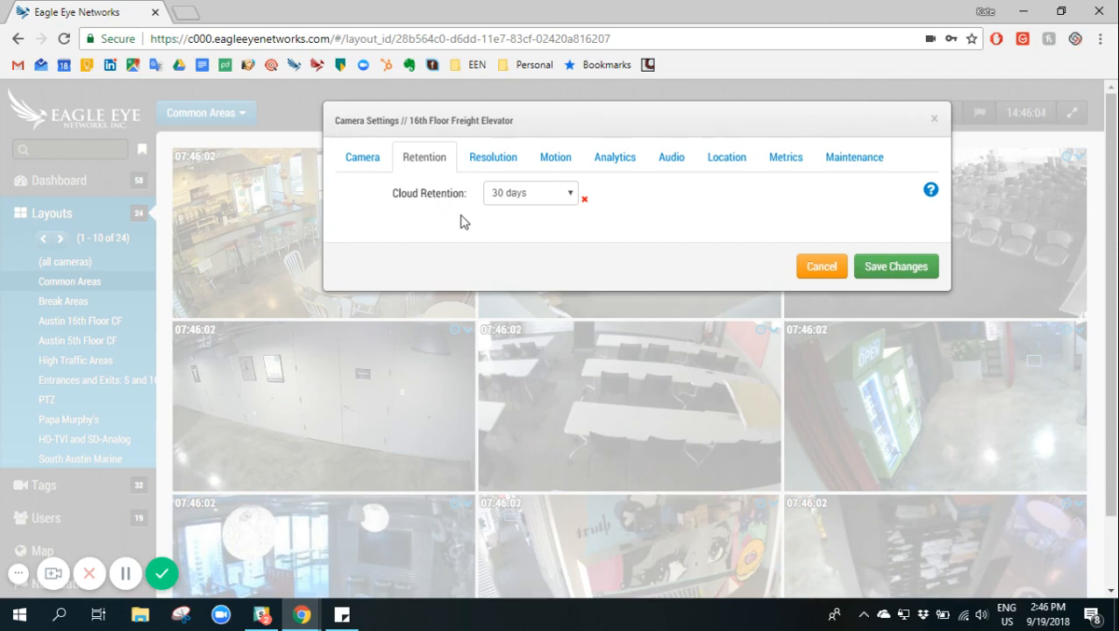
mouse_move(698, 217)
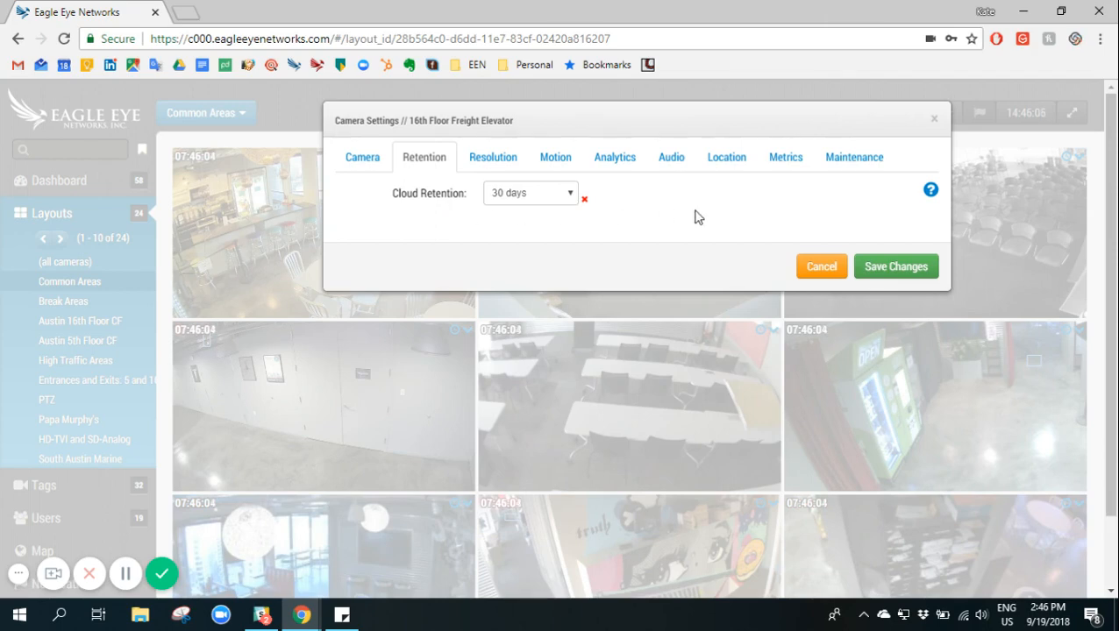
mouse_move(627, 179)
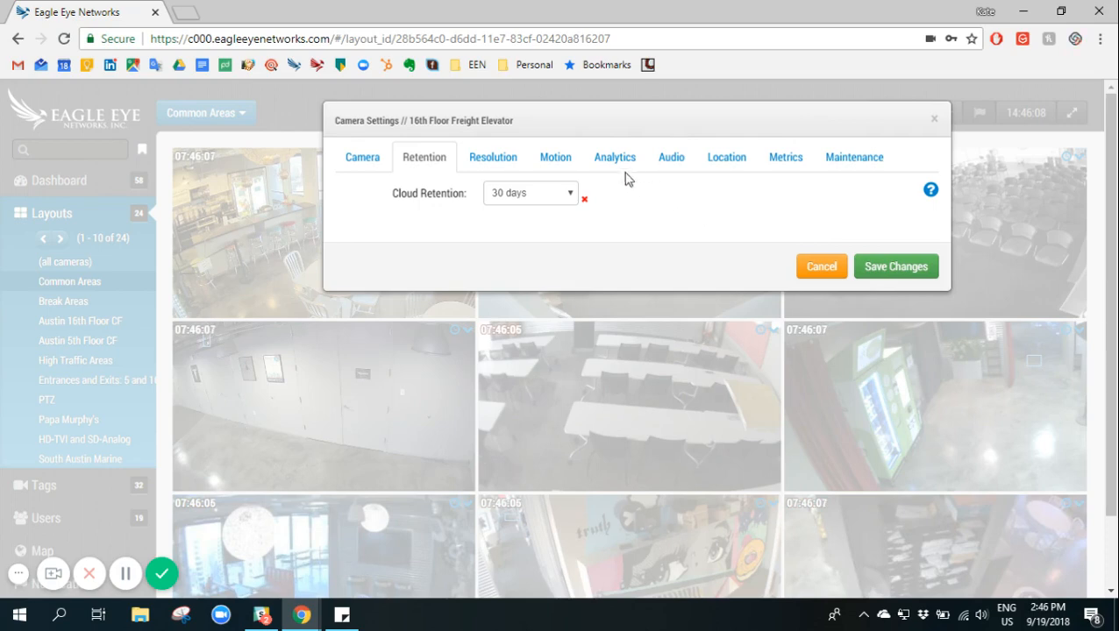
mouse_move(592, 208)
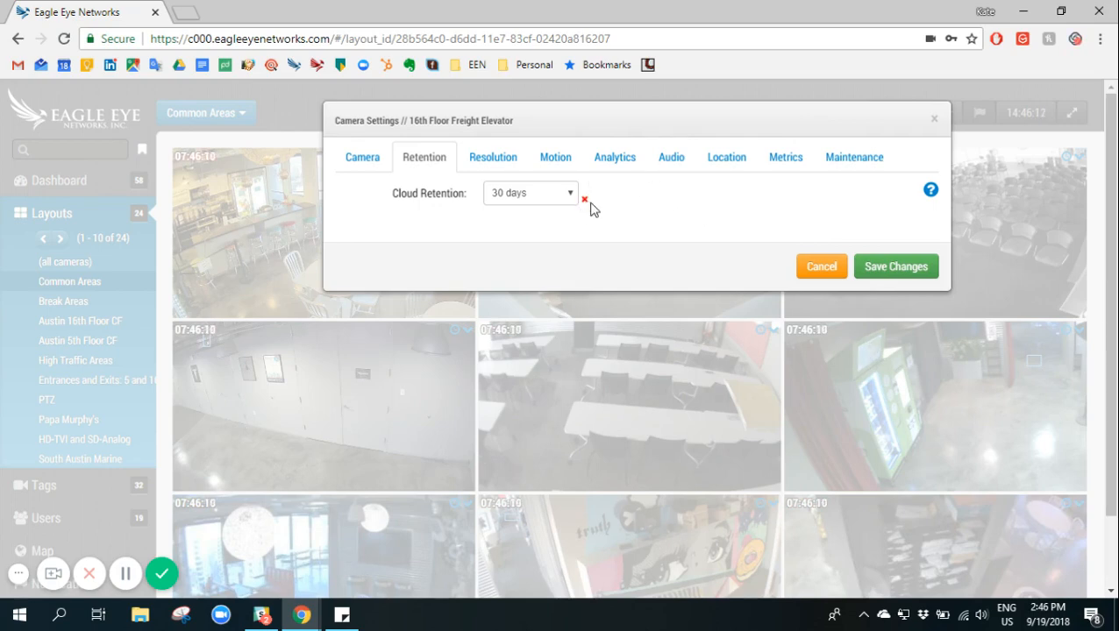
mouse_move(567, 208)
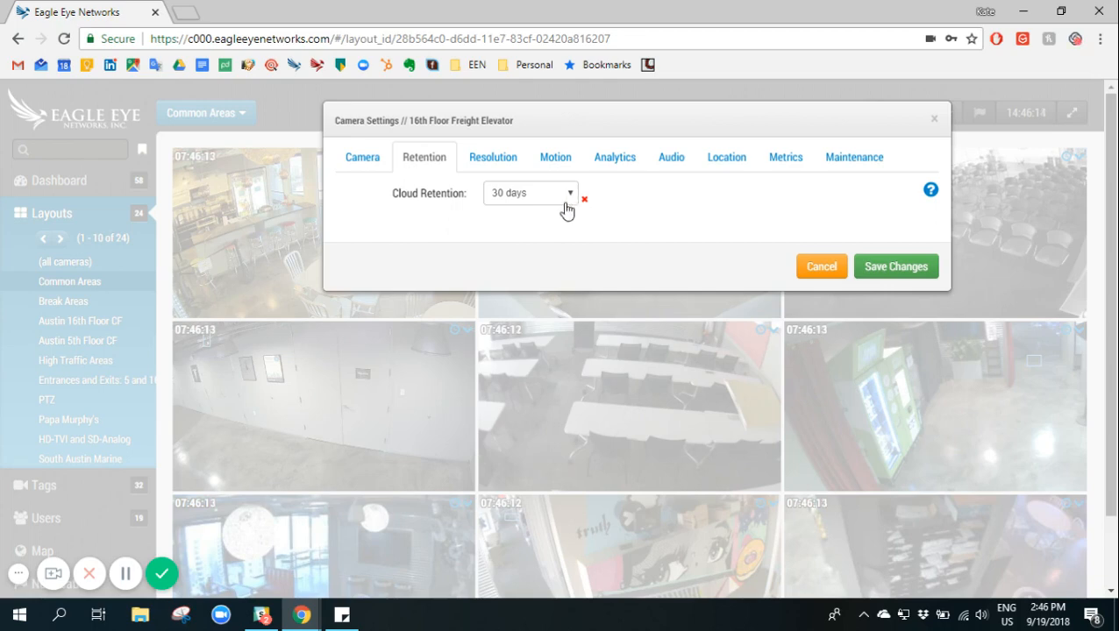
Step: Choose 60 days in the Cloud Retention dropdown
left_click(530, 193)
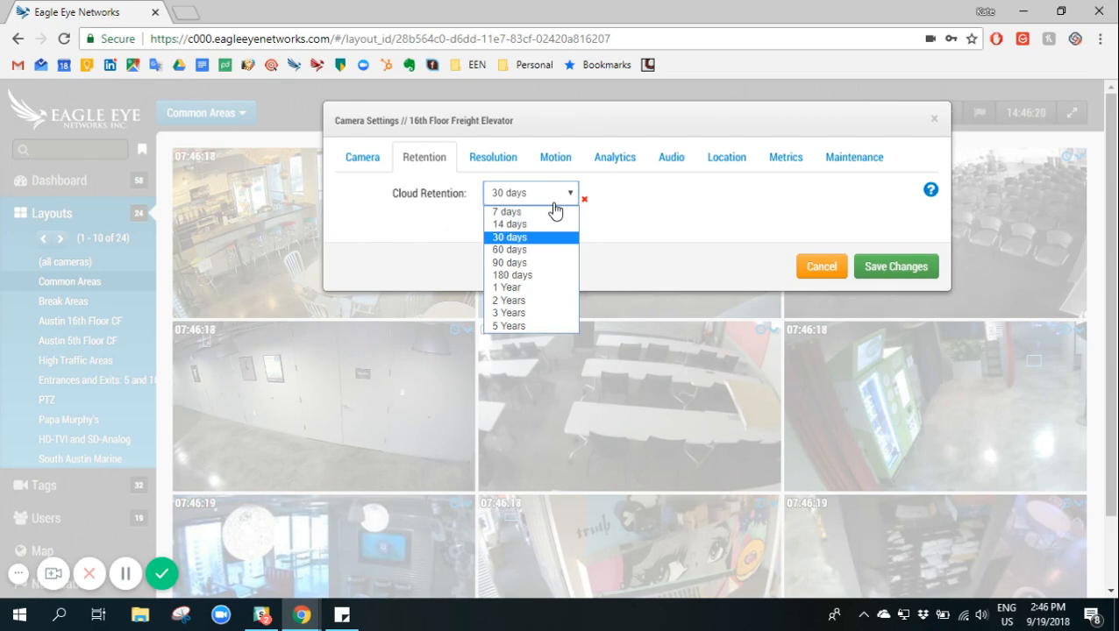
mouse_move(553, 239)
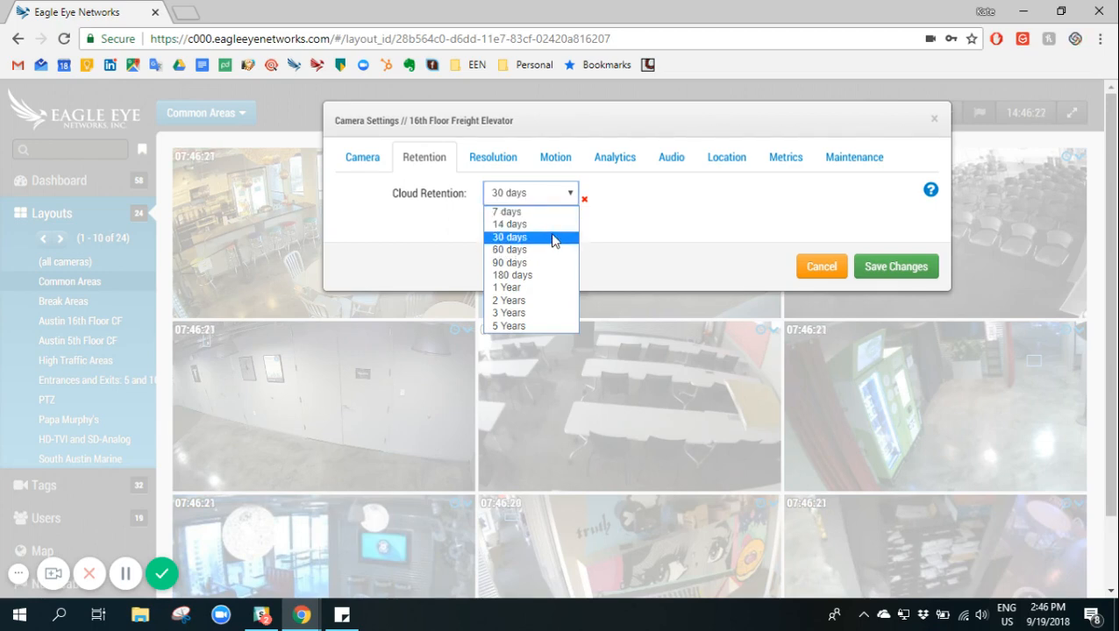
mouse_move(530, 224)
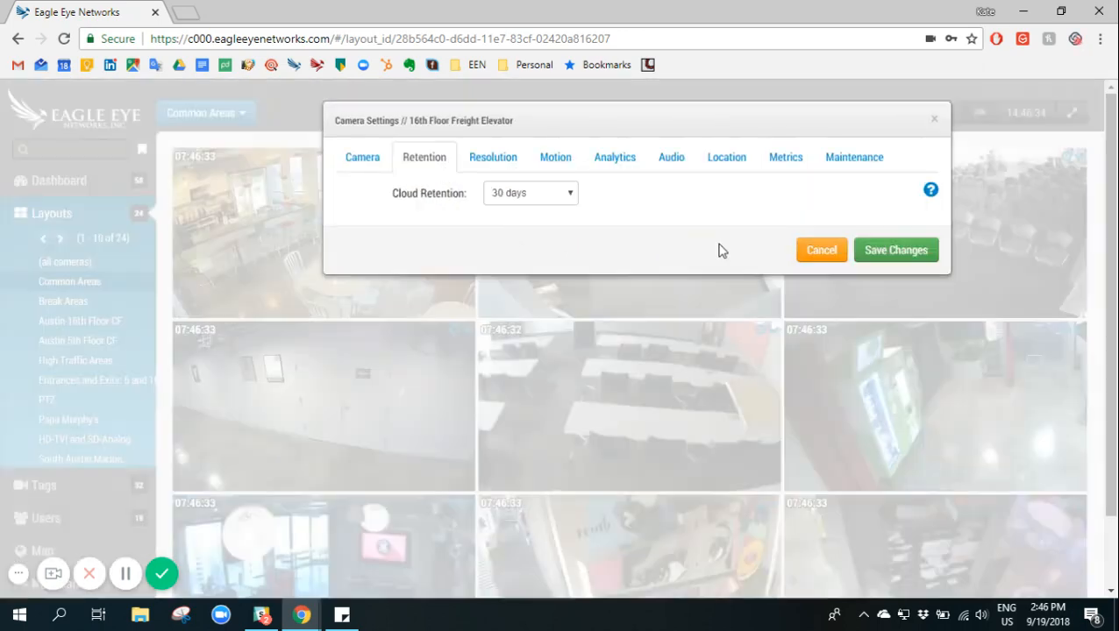
left_click(530, 193)
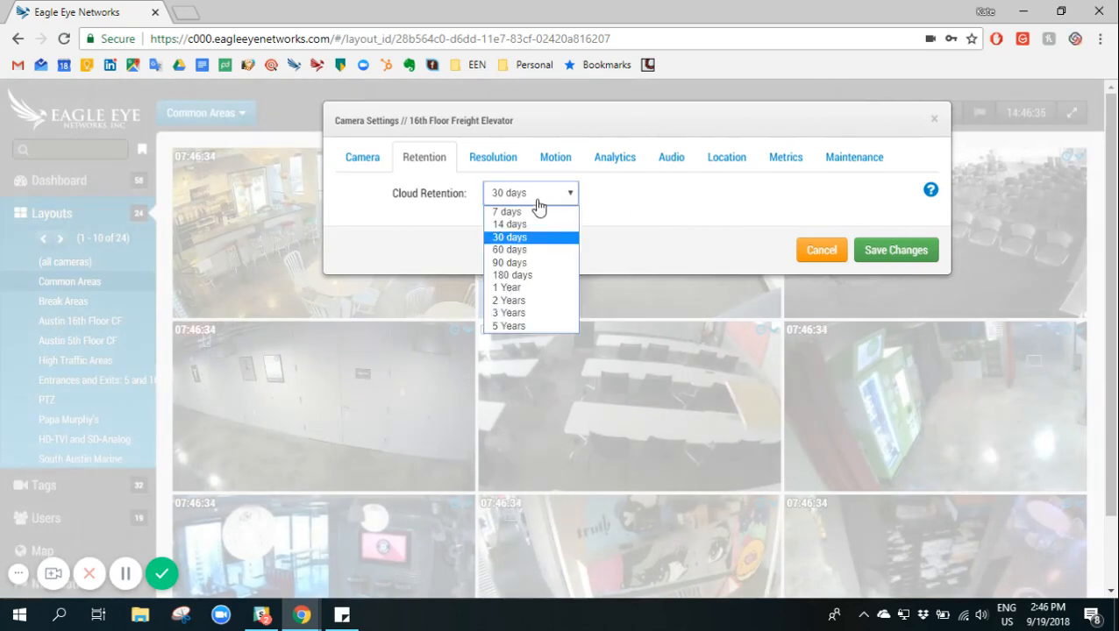
left_click(509, 249)
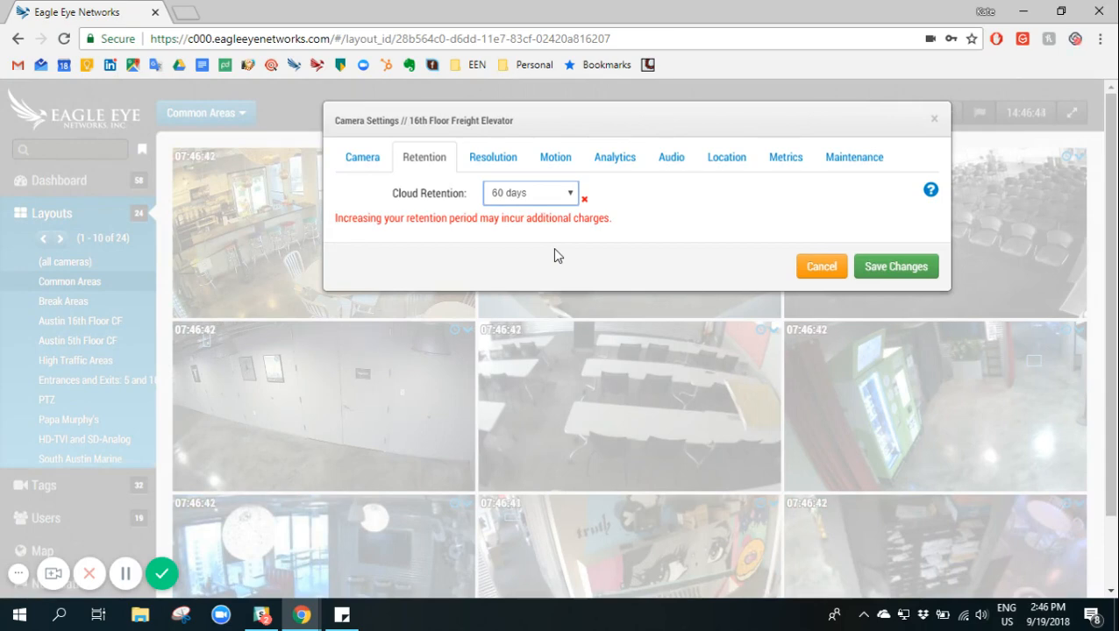
mouse_move(126, 573)
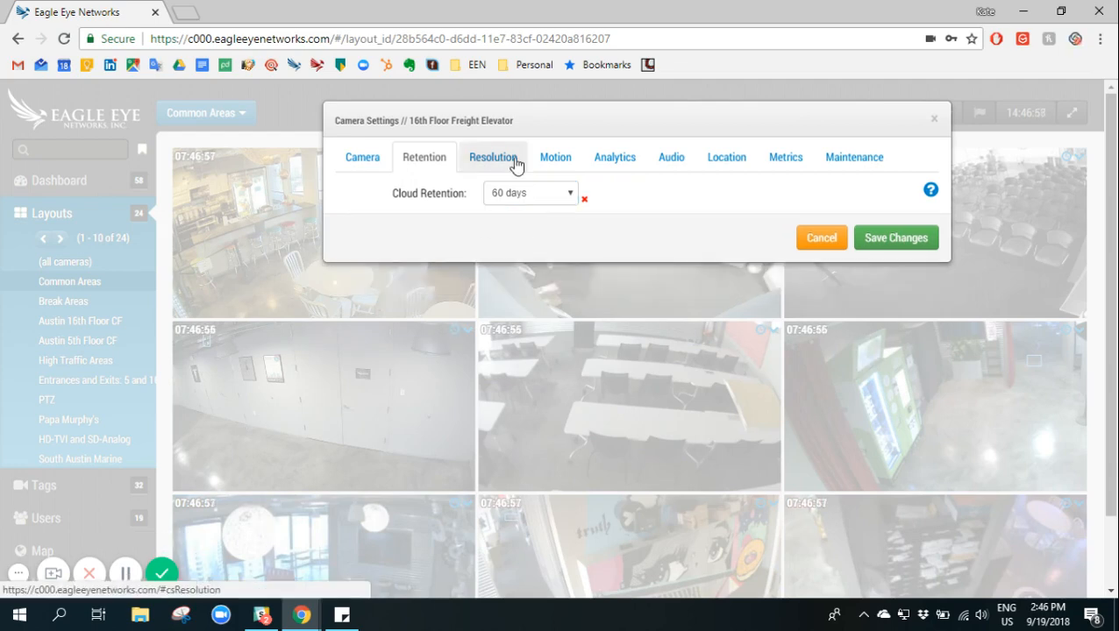
Step: Review preview resolution (keeping std 640x480), transmit mode and max bandwidth options
left_click(492, 156)
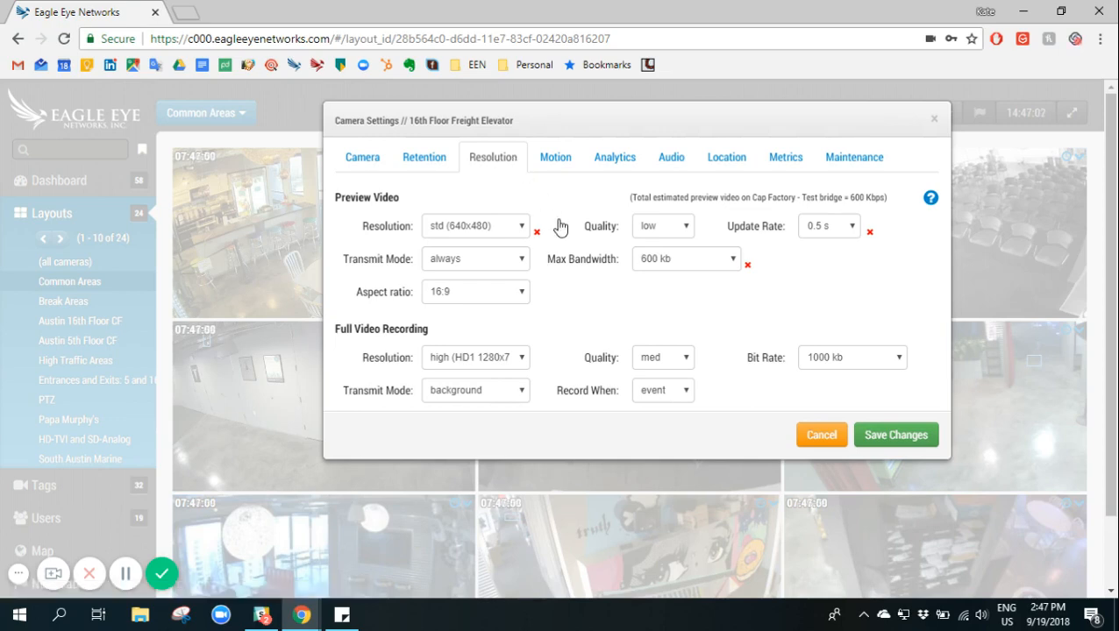
mouse_move(430, 202)
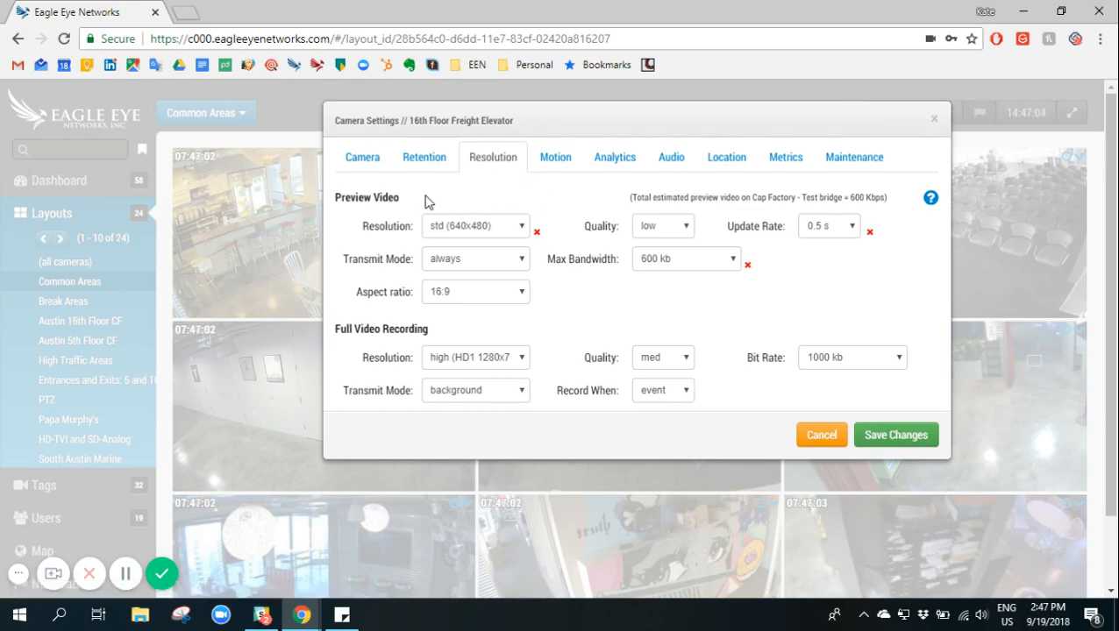
mouse_move(480, 328)
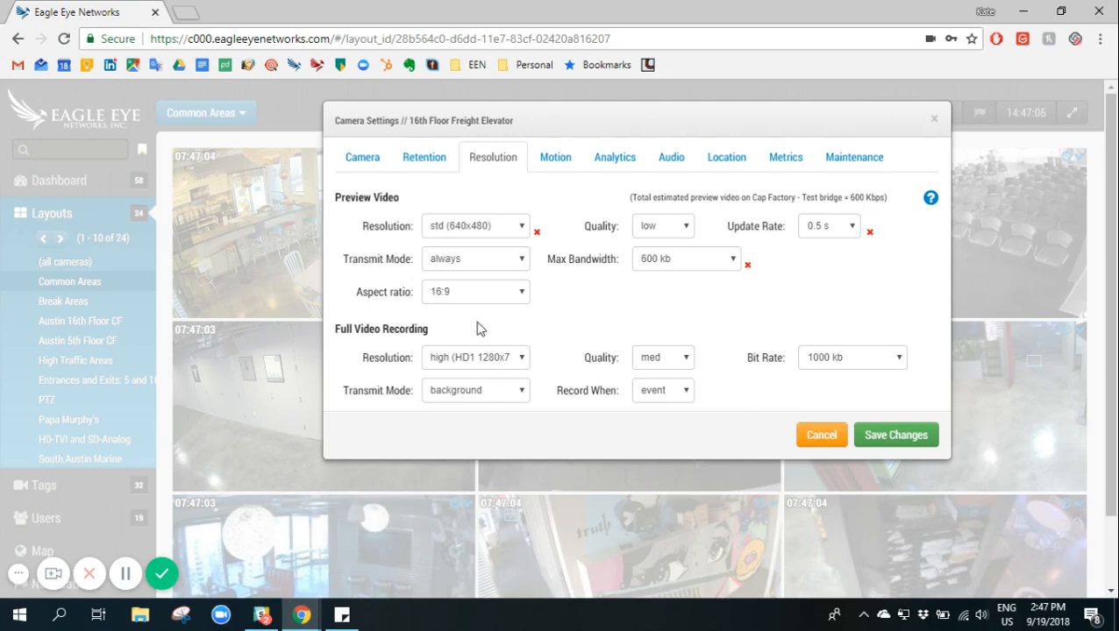
left_click(475, 225)
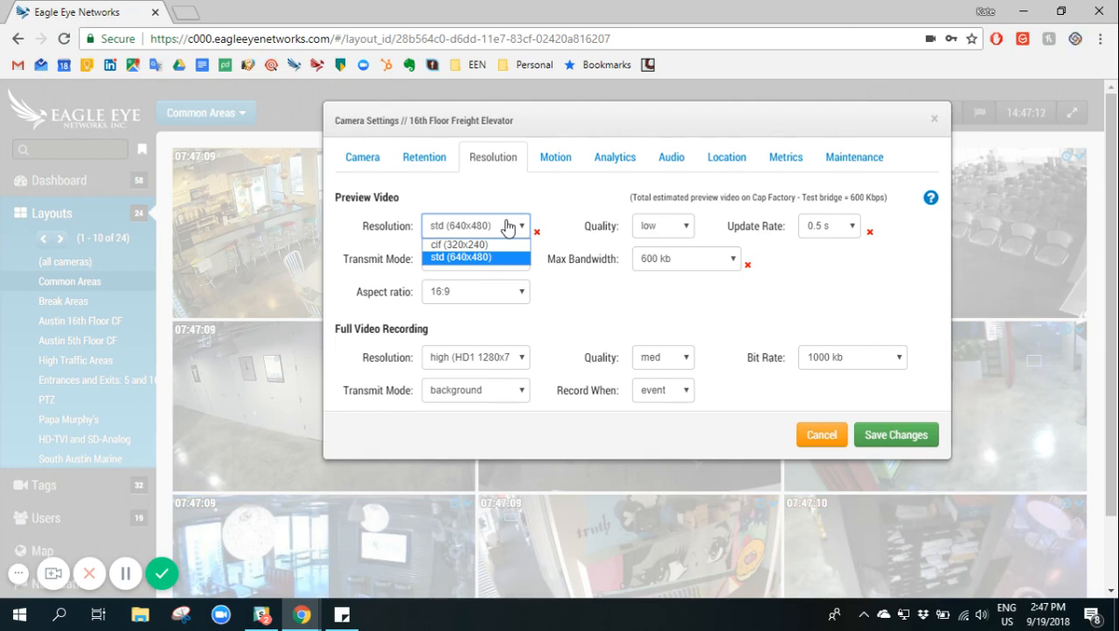
left_click(461, 257)
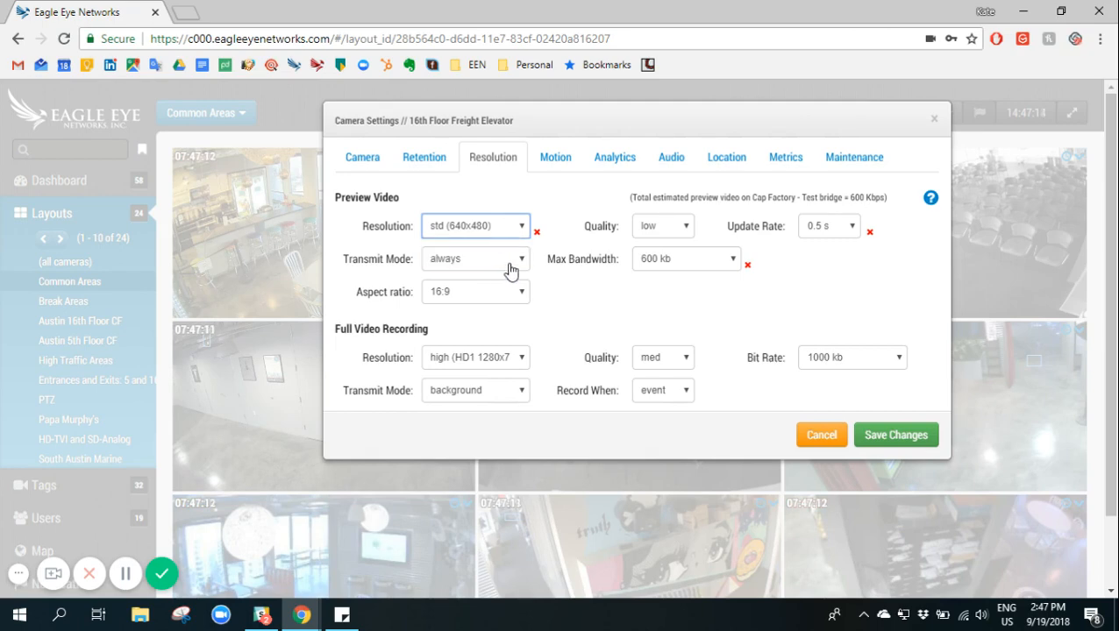
left_click(475, 258)
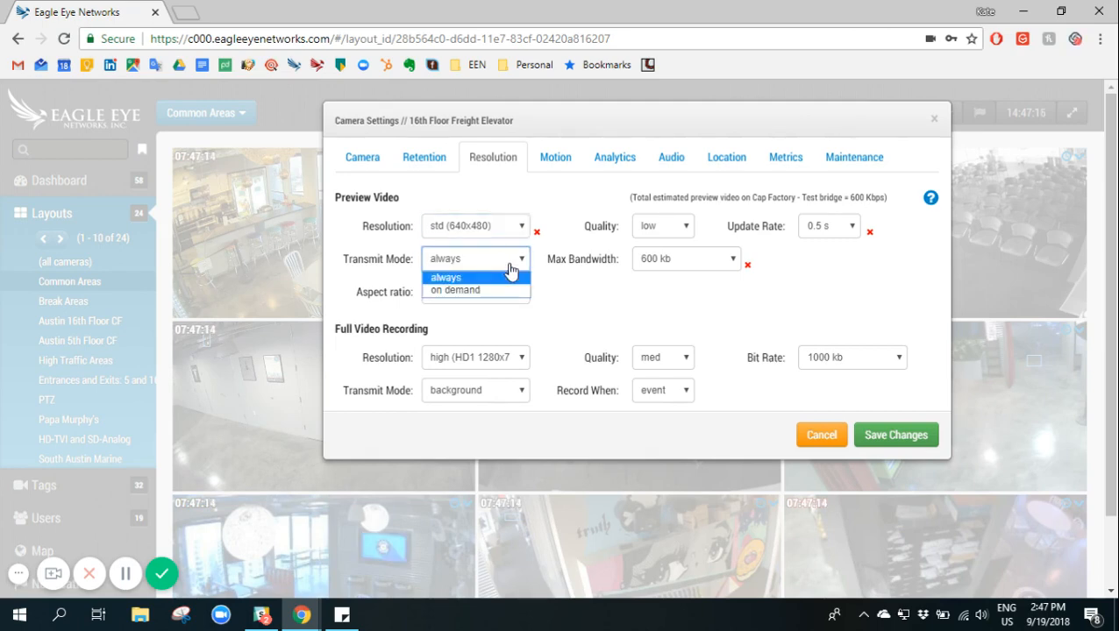
left_click(686, 258)
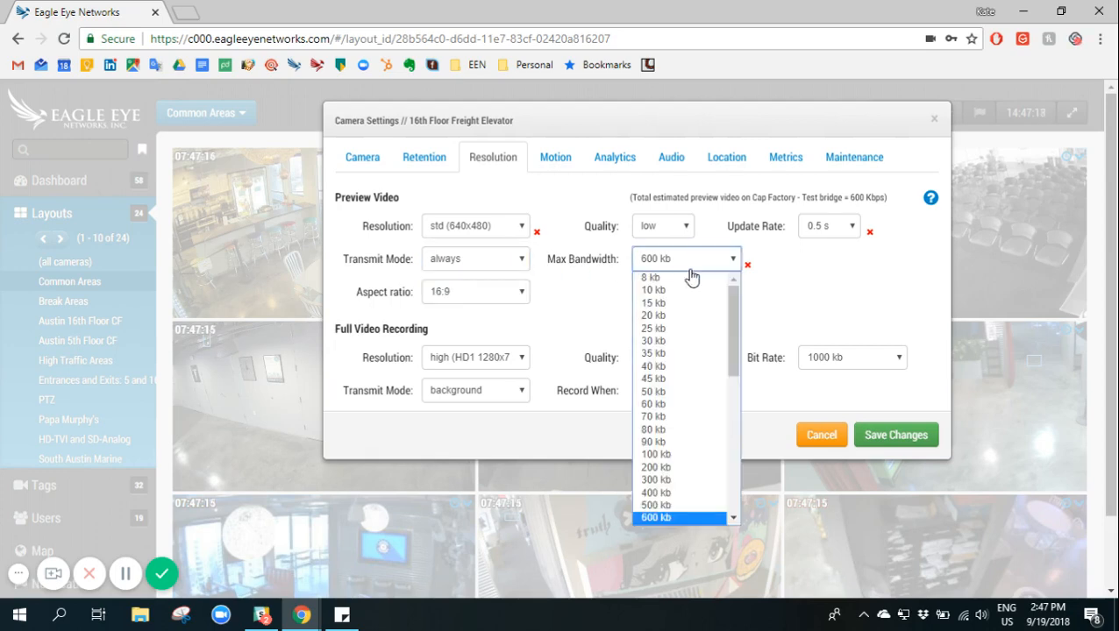
mouse_move(679, 289)
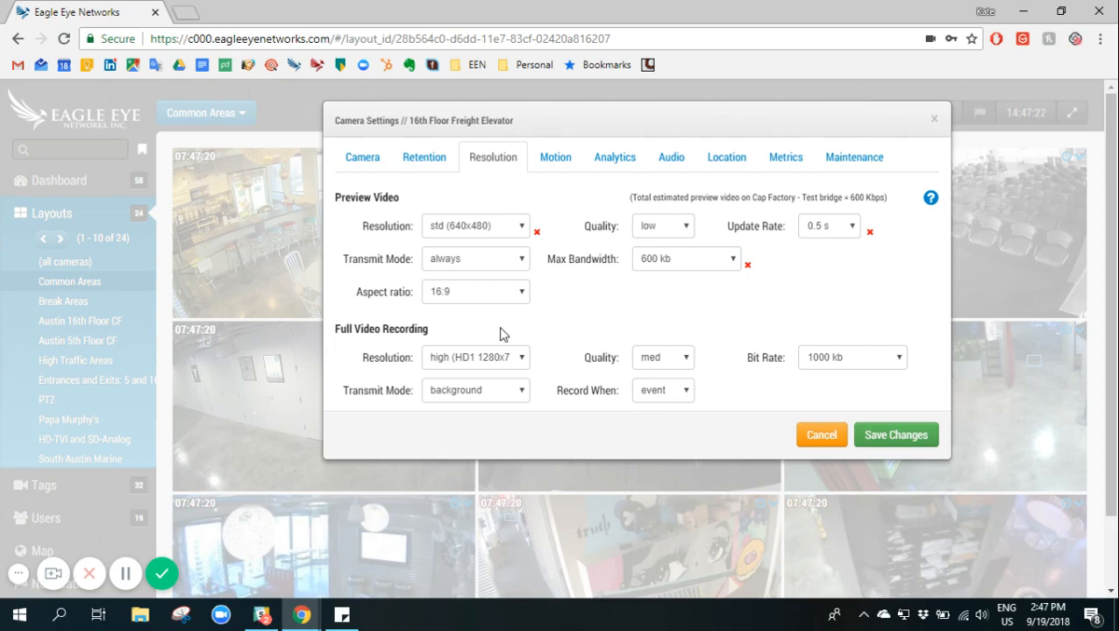
mouse_move(520, 368)
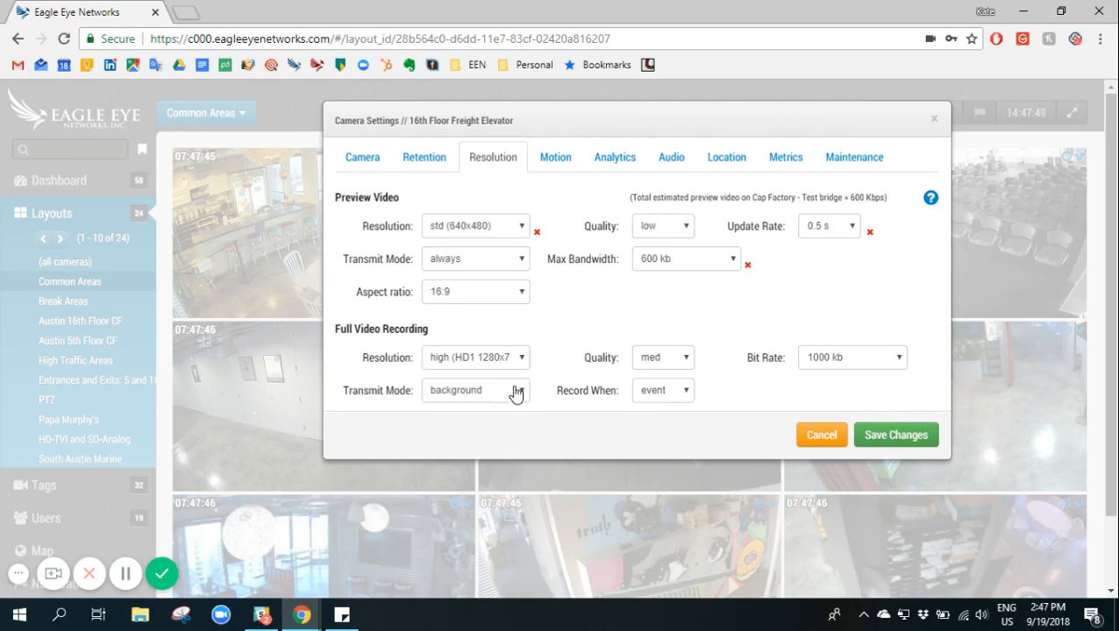
left_click(476, 390)
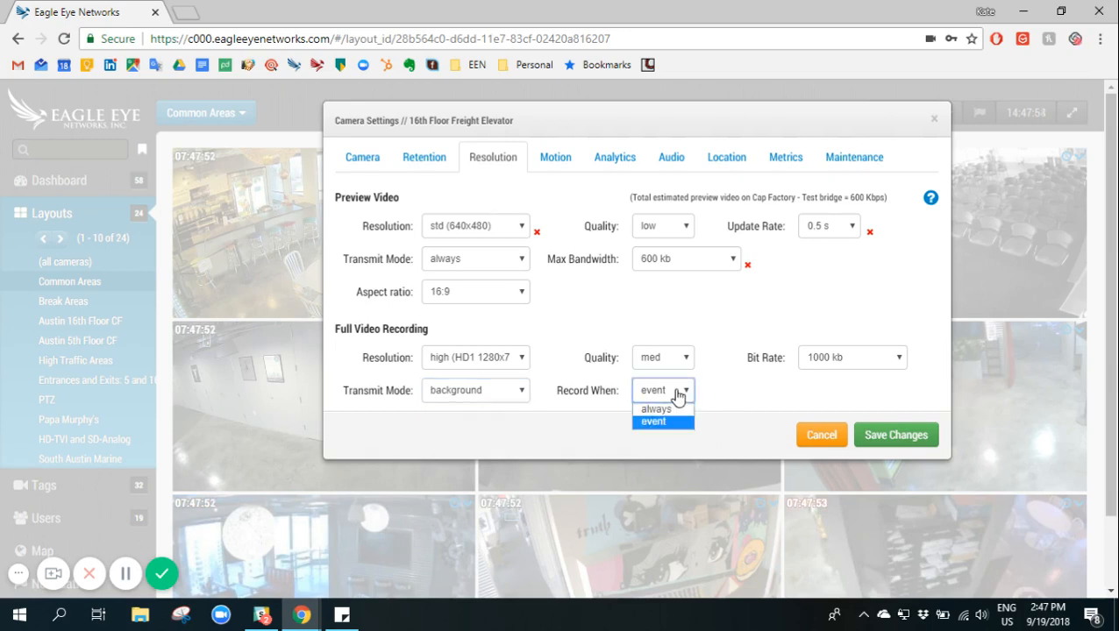
mouse_move(735, 405)
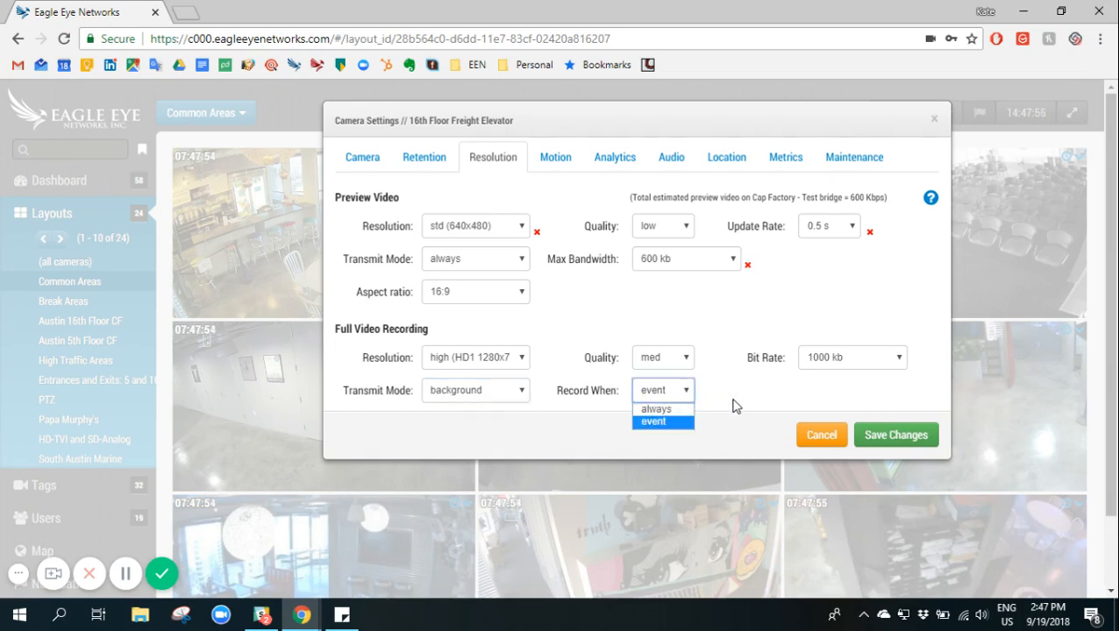